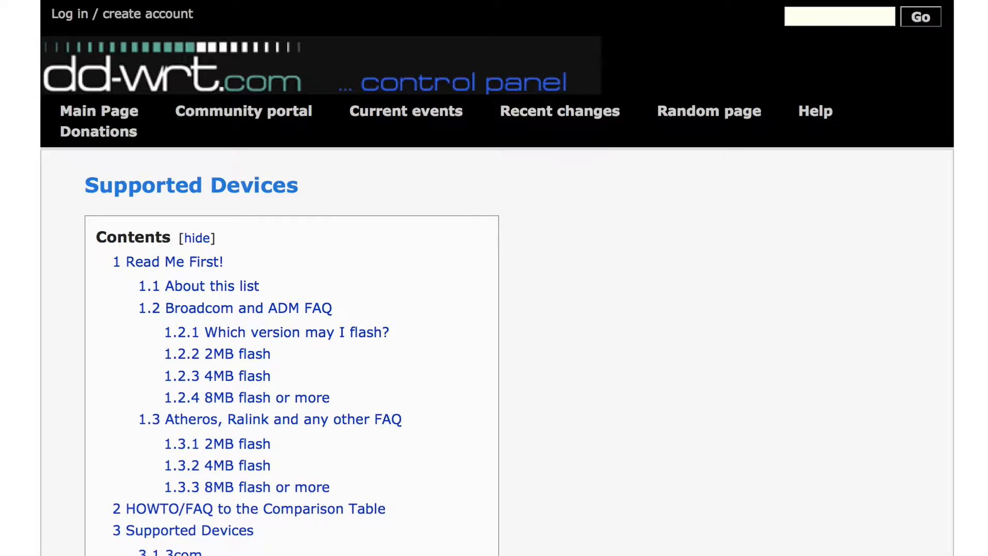
Step: Scroll through Basic Setup to review router name HomePass, local IP 192.168.2.20 and gateway/DNS 192.168.2.1
scroll("down", 3)
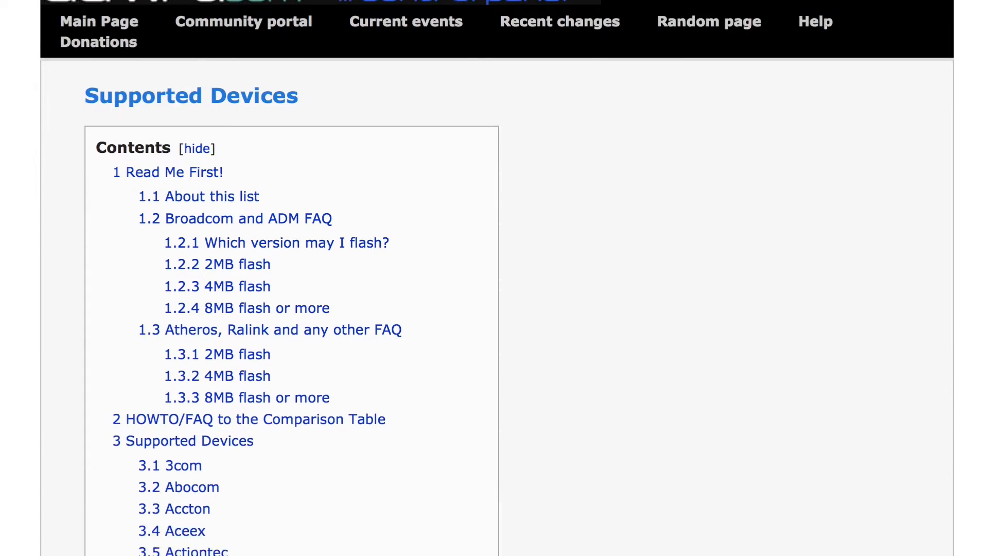
scroll("down", 3)
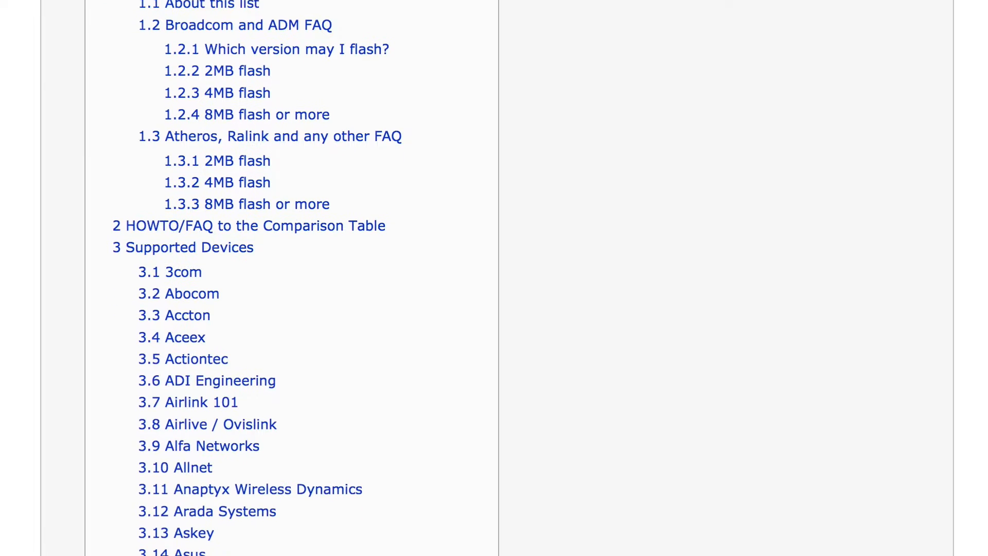
scroll("down", 3)
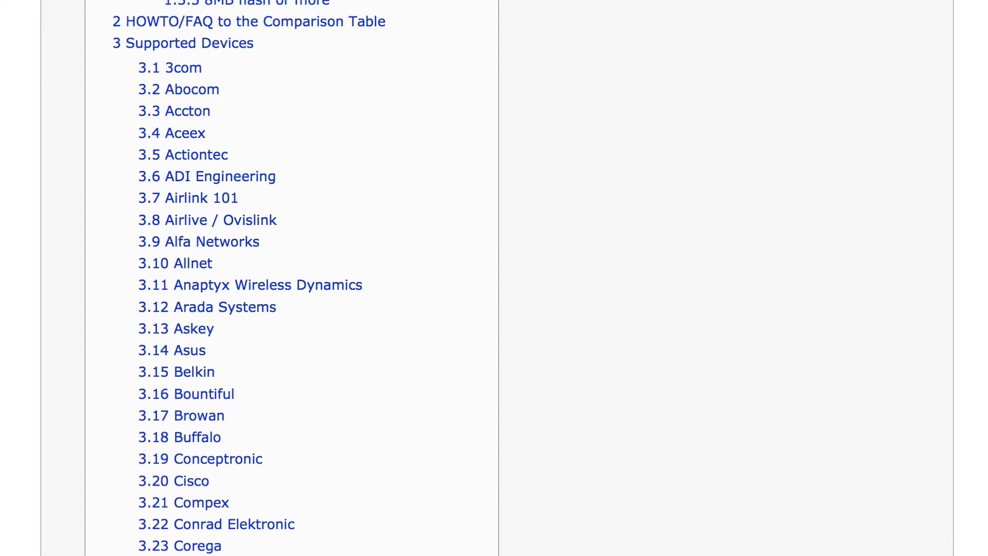
scroll("down", 3)
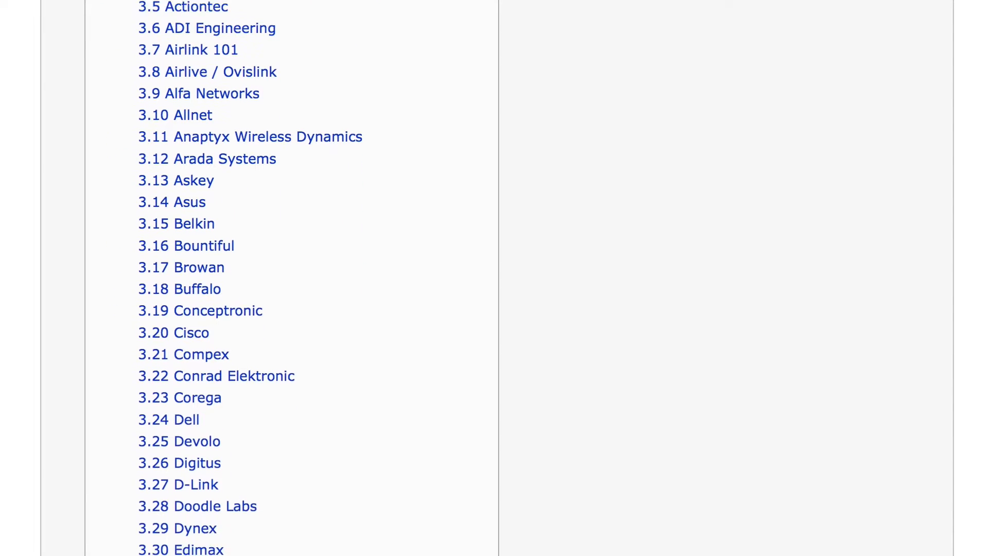
scroll("down", 3)
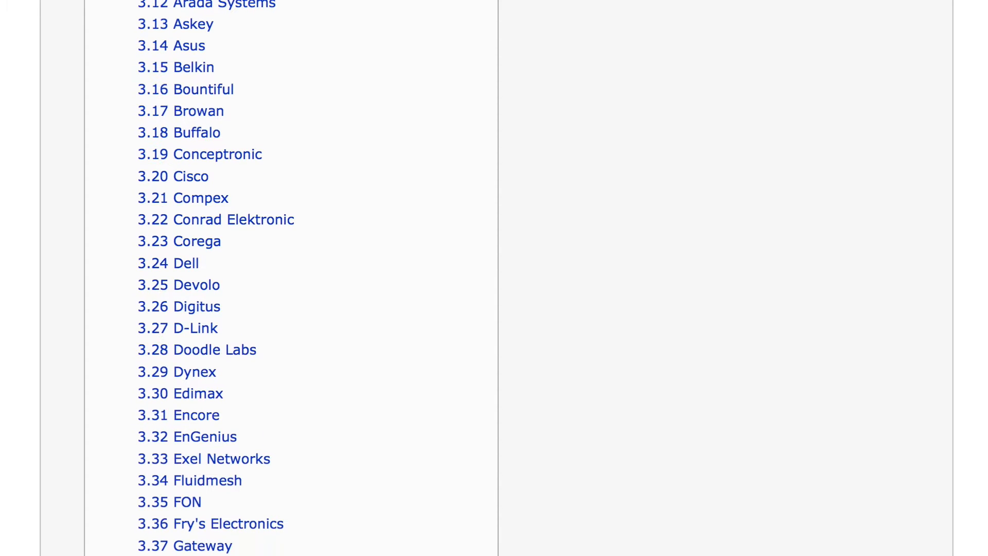
scroll("down", 3)
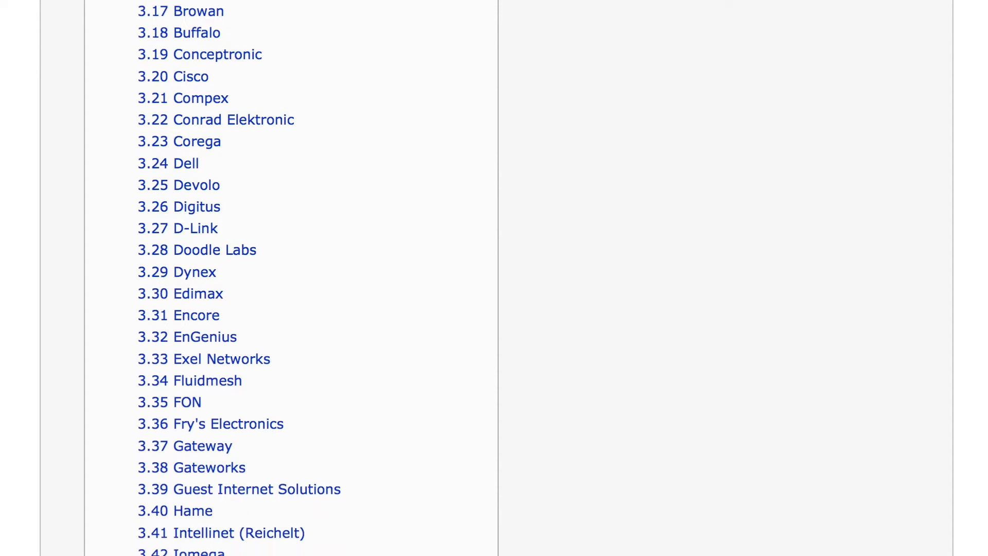
scroll("down", 3)
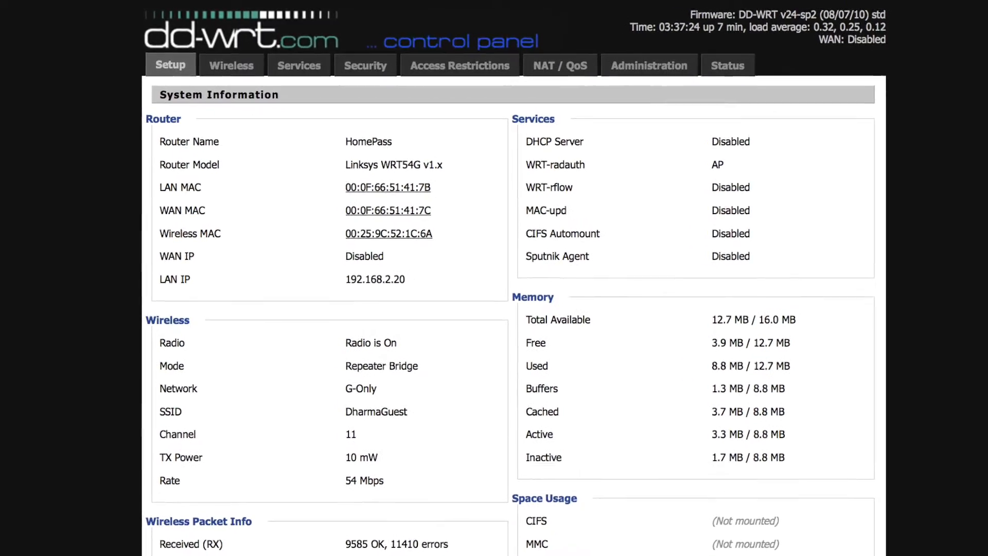
key("ctrl+plus")
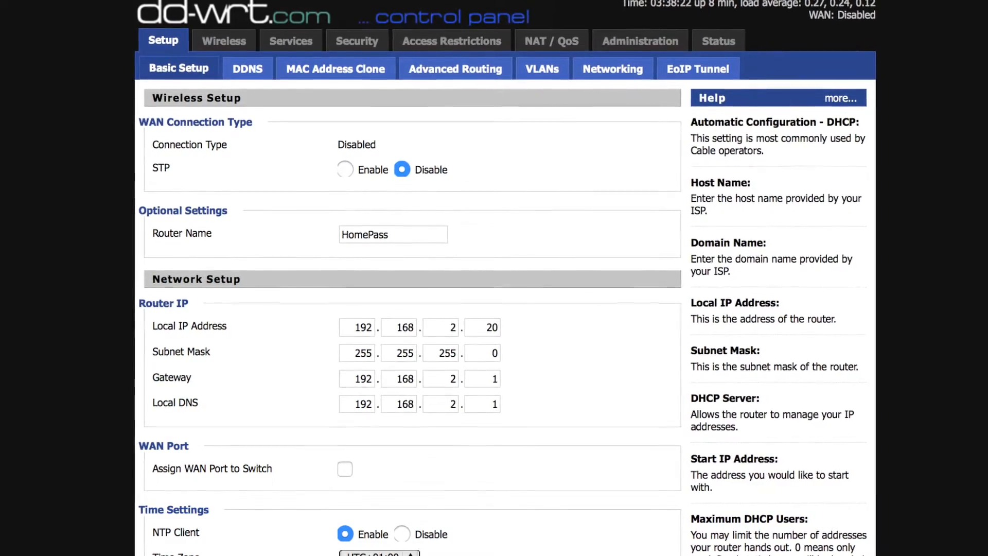
scroll("up", 3)
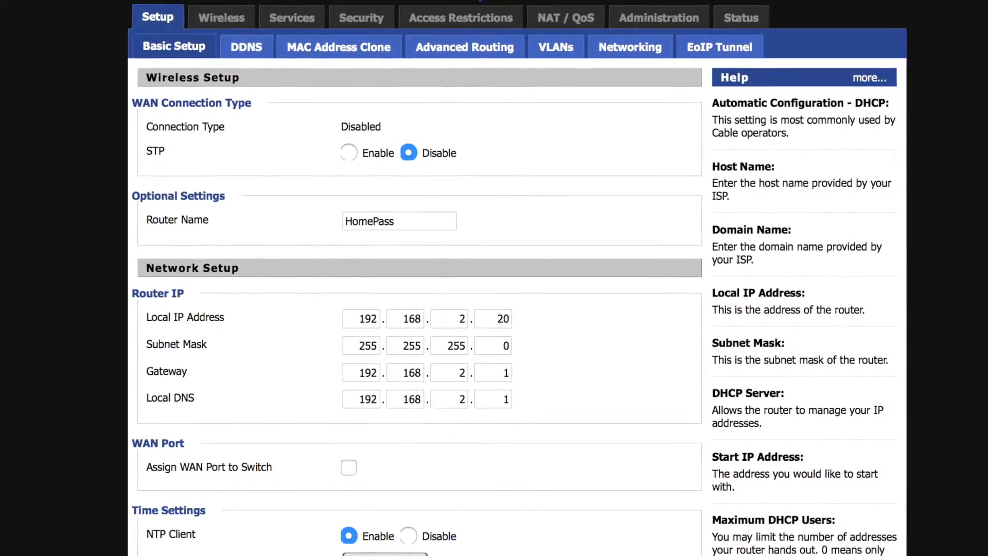
scroll("up", 3)
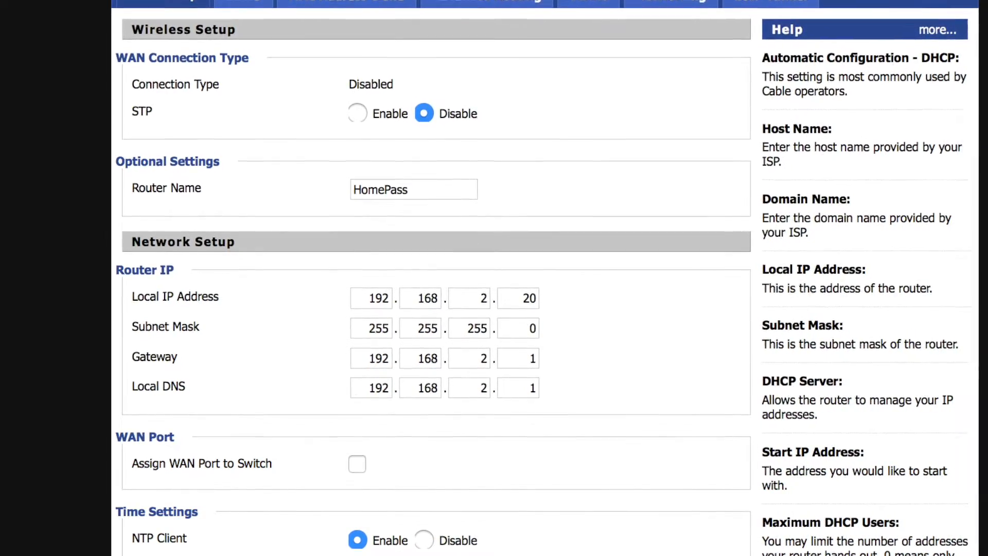
scroll("up", 3)
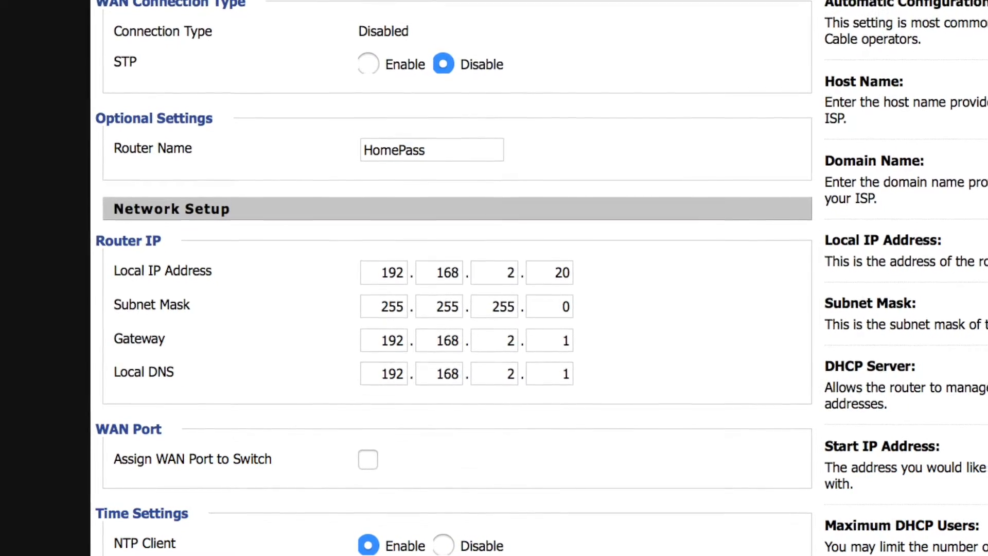
scroll("up", 3)
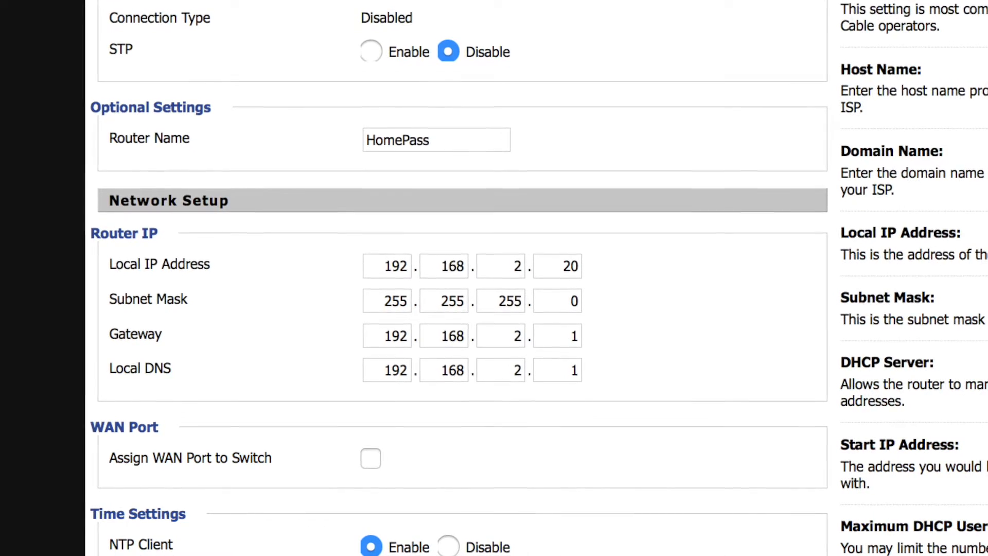
scroll("up", 3)
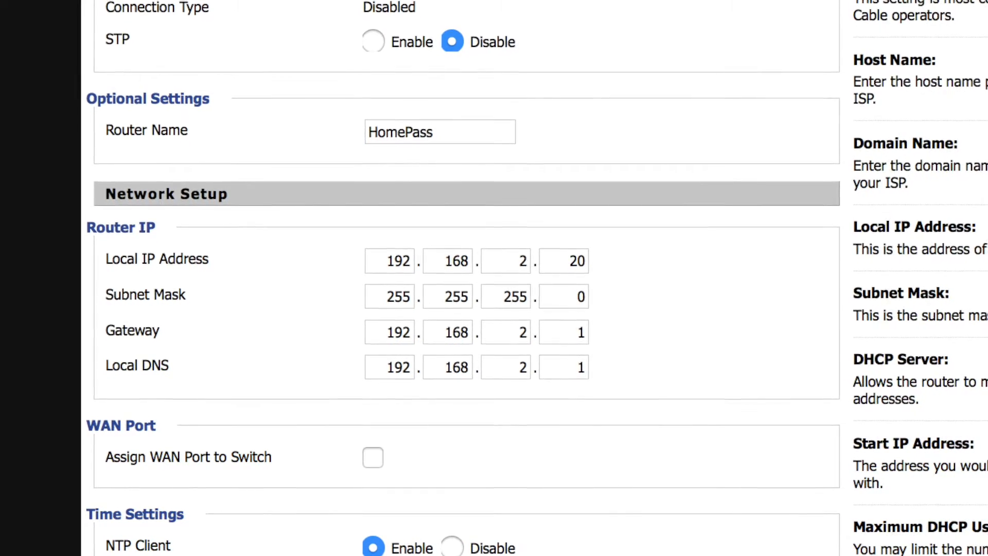
scroll("up", 3)
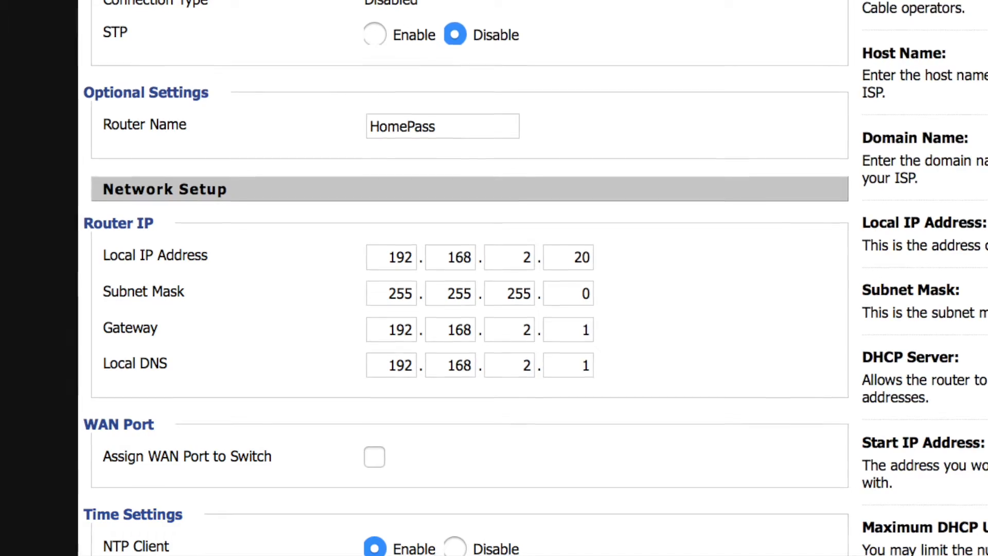
scroll("down", 3)
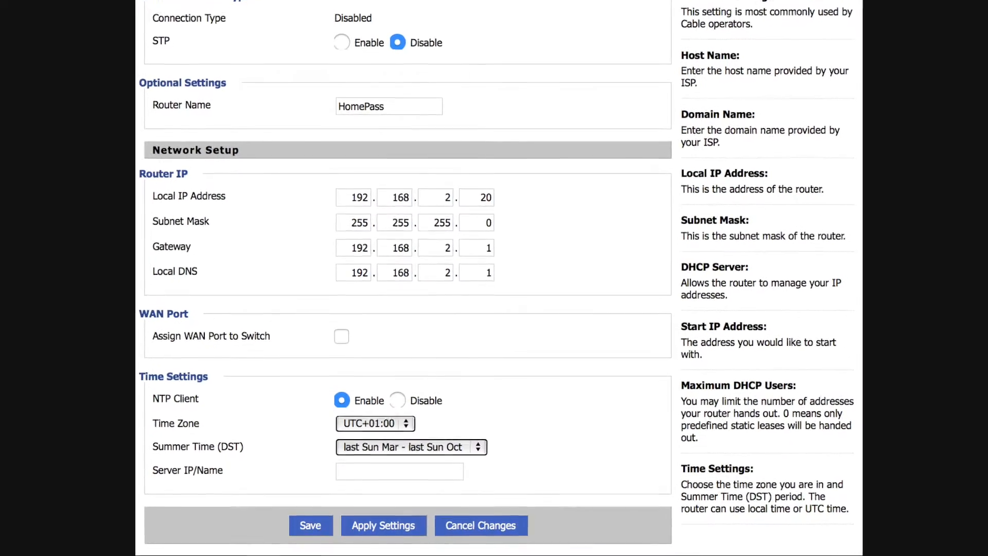
Step: Save the Basic Setup with router name HomePass and local IP 192.168.2.20
scroll("down", 3)
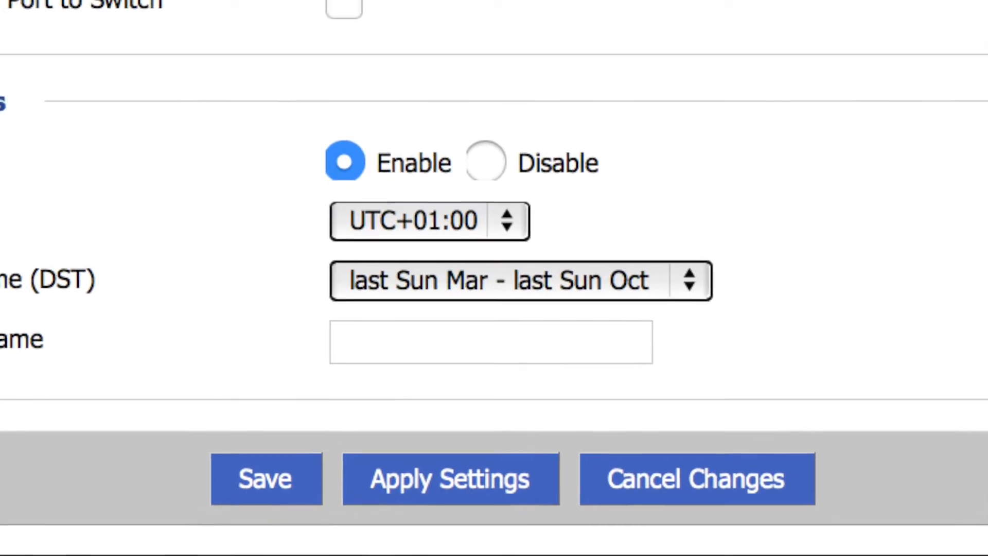
left_click(333, 86)
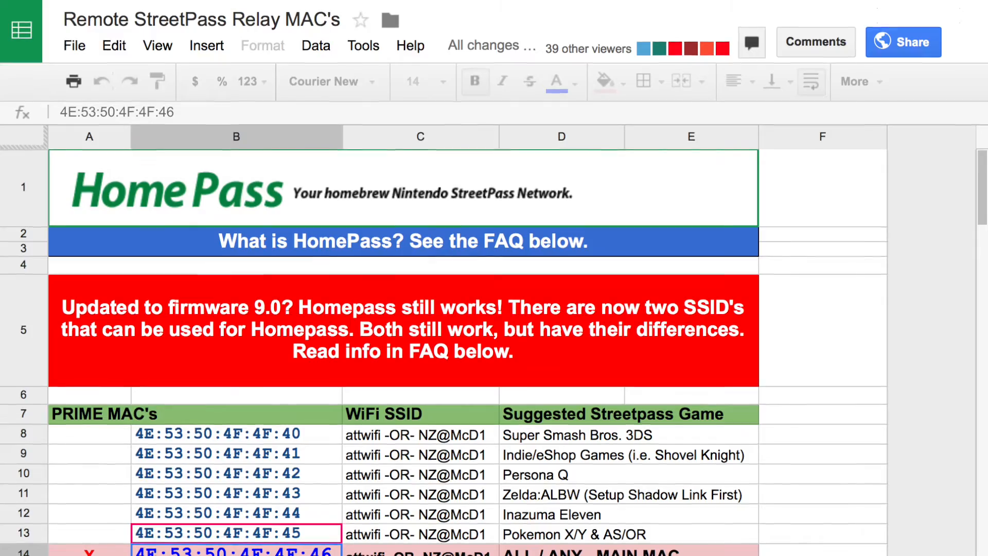
Step: Scroll the relay MAC sheet to the main MAC 4E:53:50:4F:4F:46 row, marked for all games
scroll("down", 3)
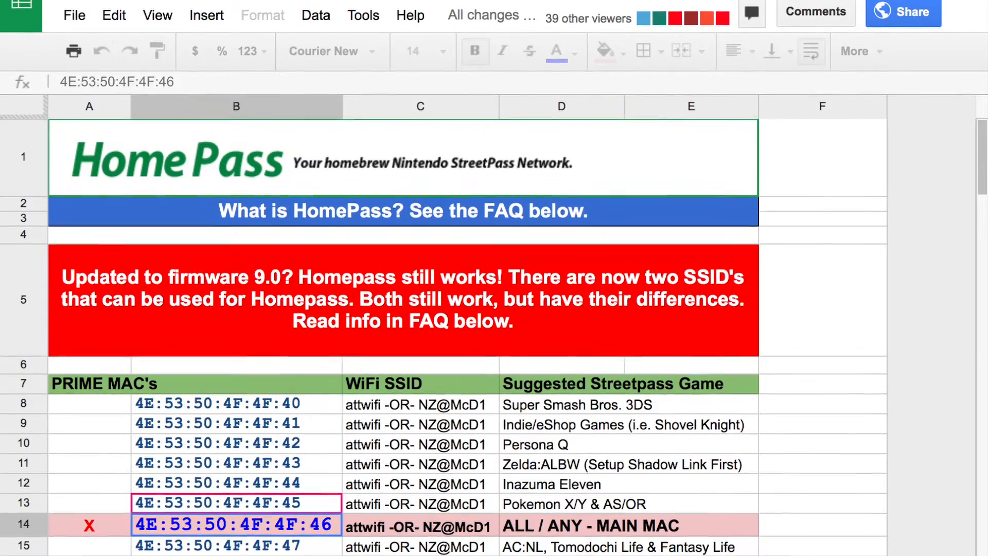
scroll("down", 3)
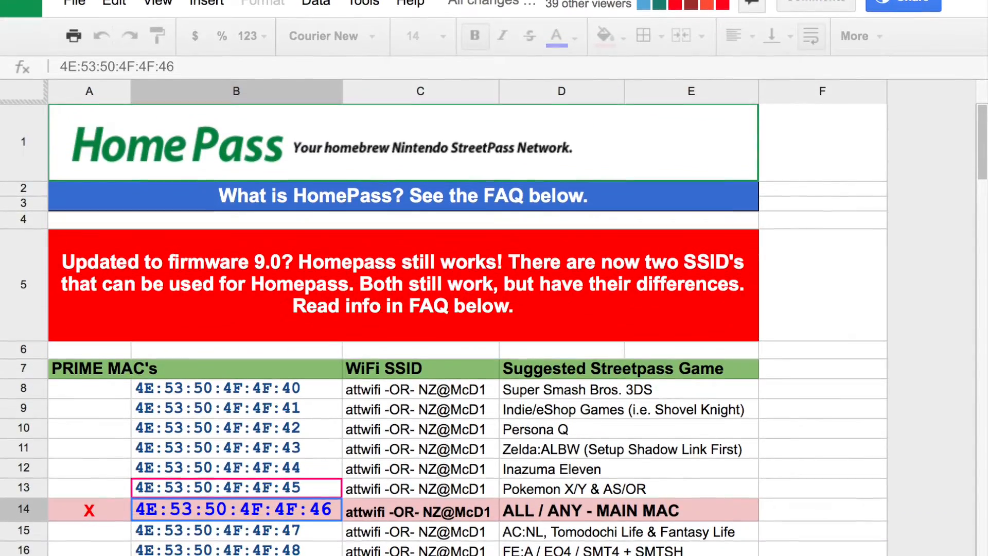